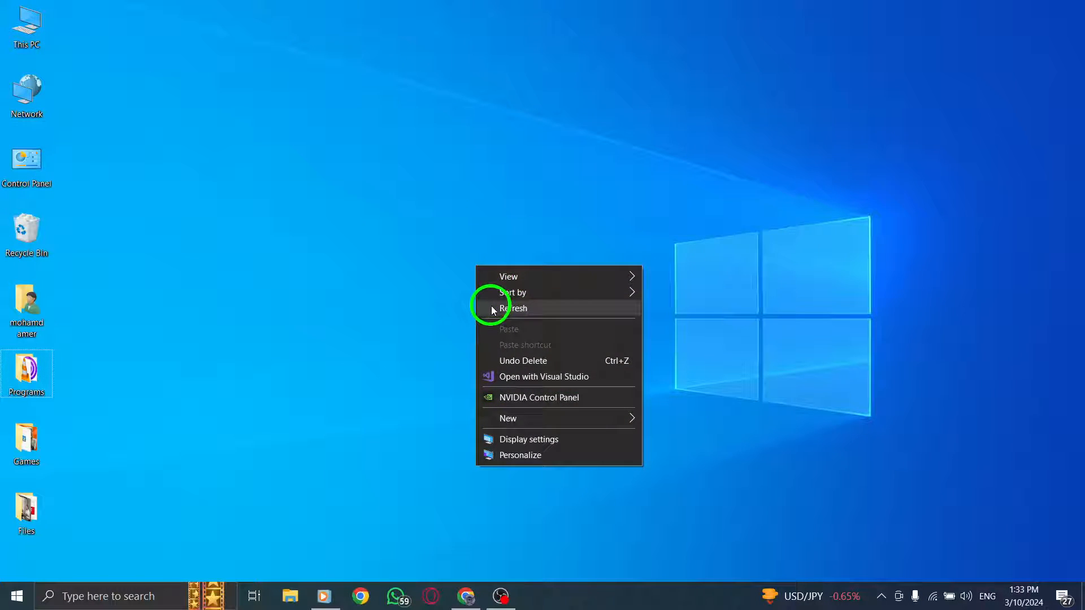
Step: Refresh the Windows desktop from its context menu
click(515, 309)
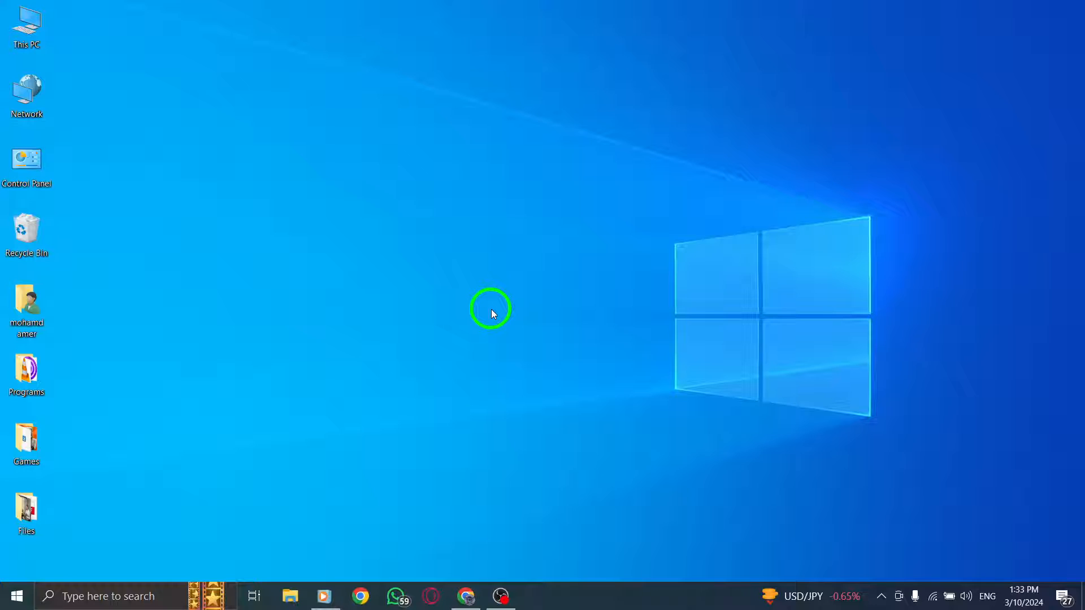
mouse_move(468, 516)
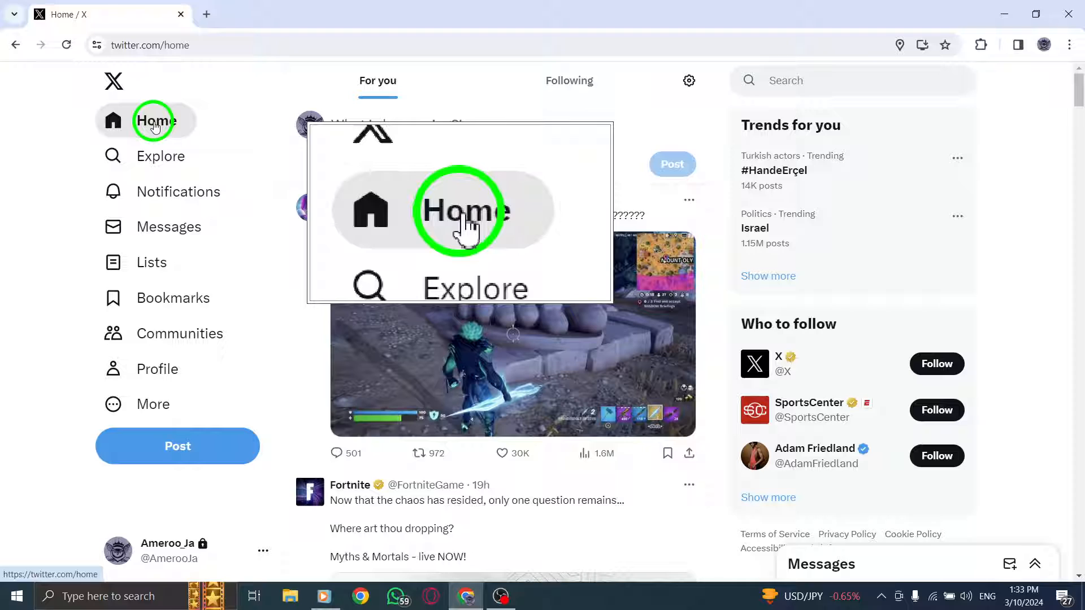
mouse_move(156, 369)
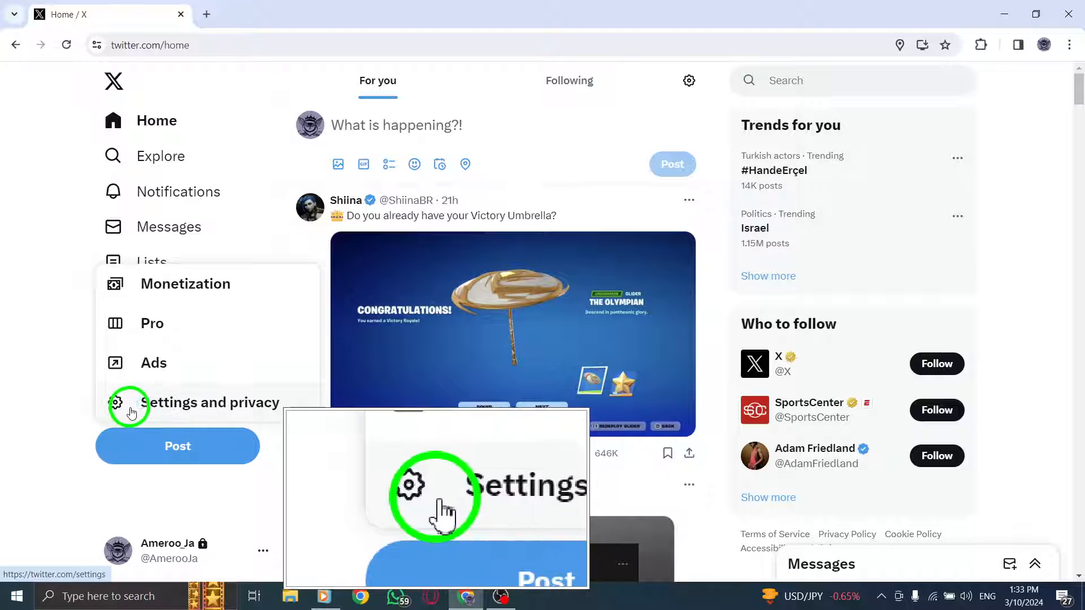
Step: Go from the home feed to X's Settings and privacy, Your Account section
click(215, 402)
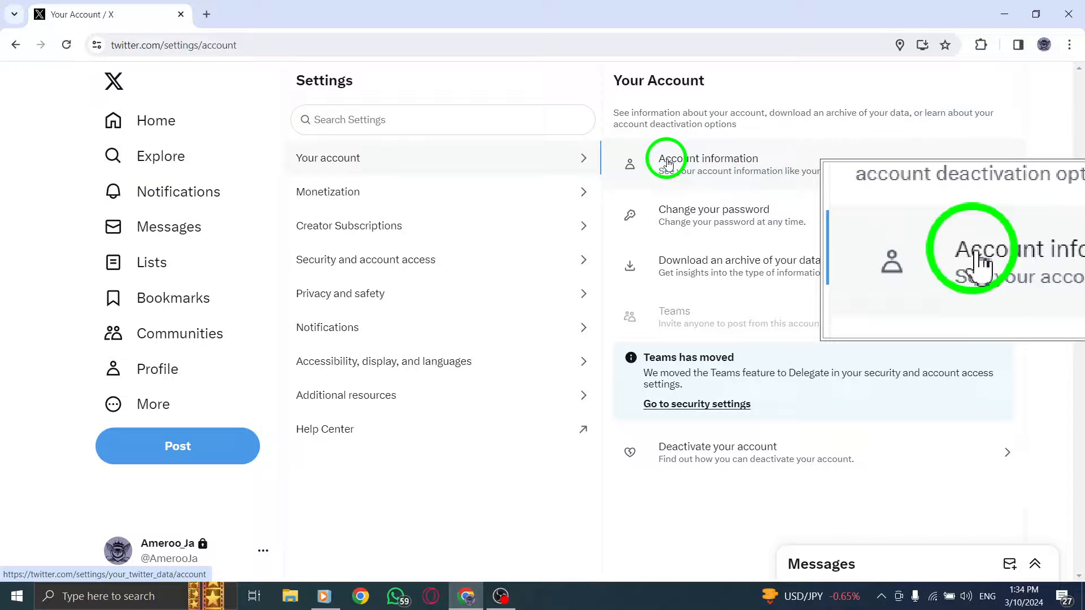
Step: Confirm the saved password so Account information reveals username, phone, email, country and languages
click(701, 158)
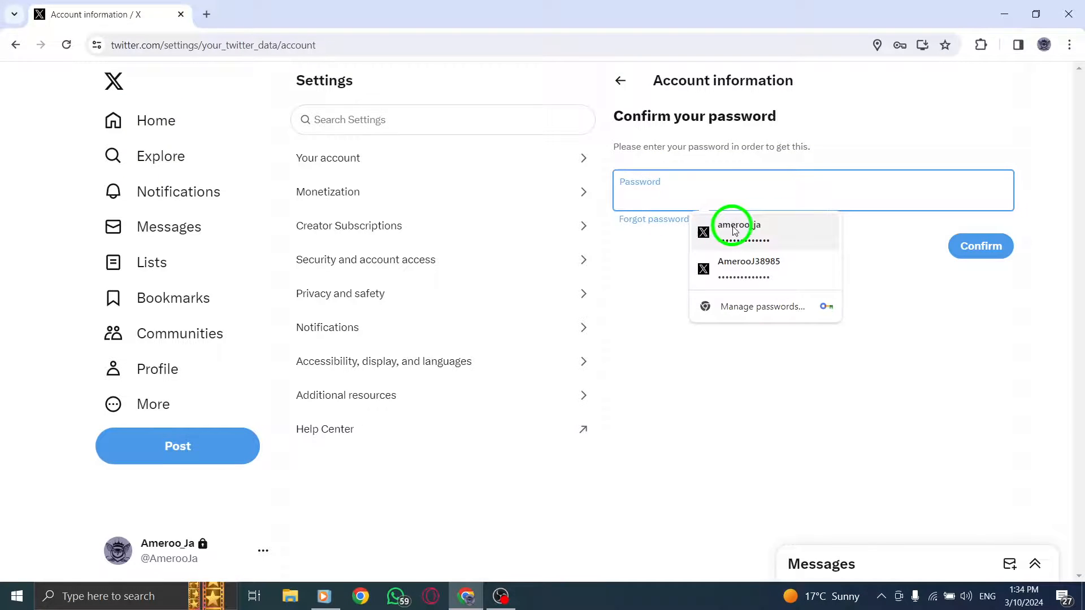
click(736, 228)
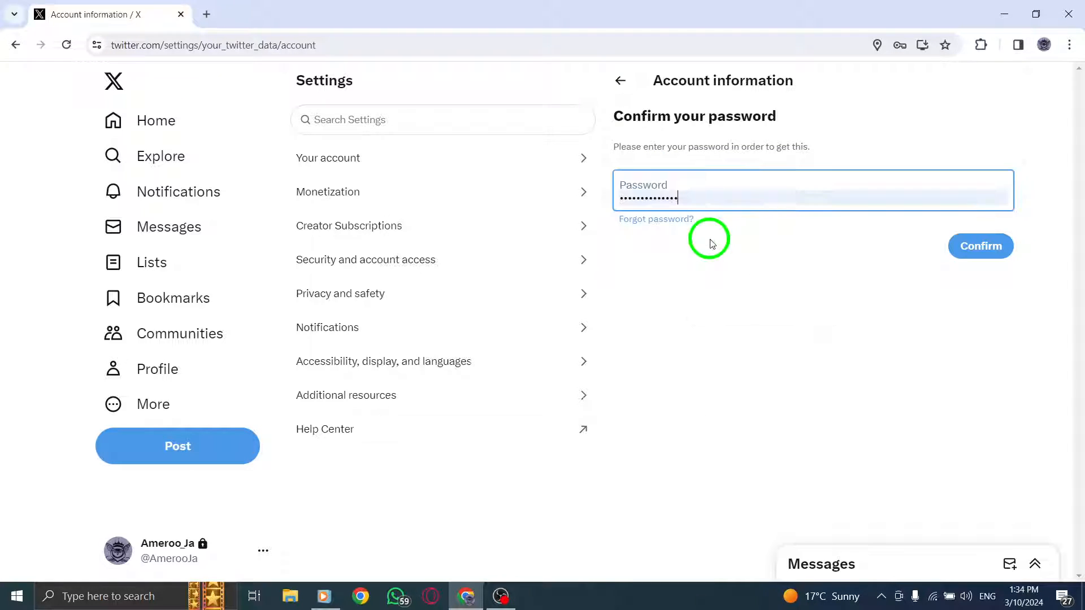
click(980, 245)
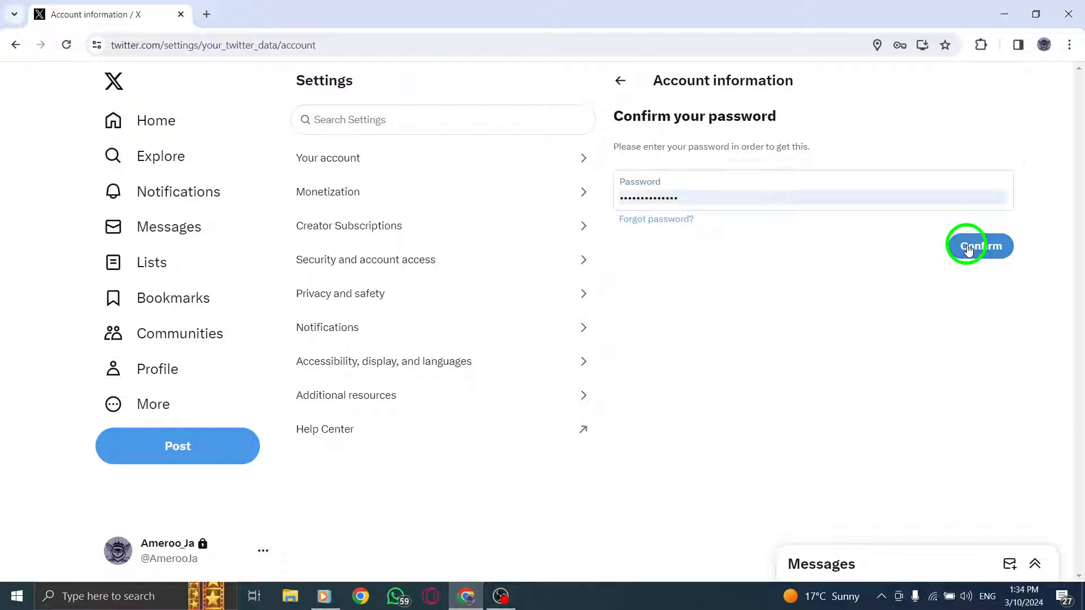
click(978, 246)
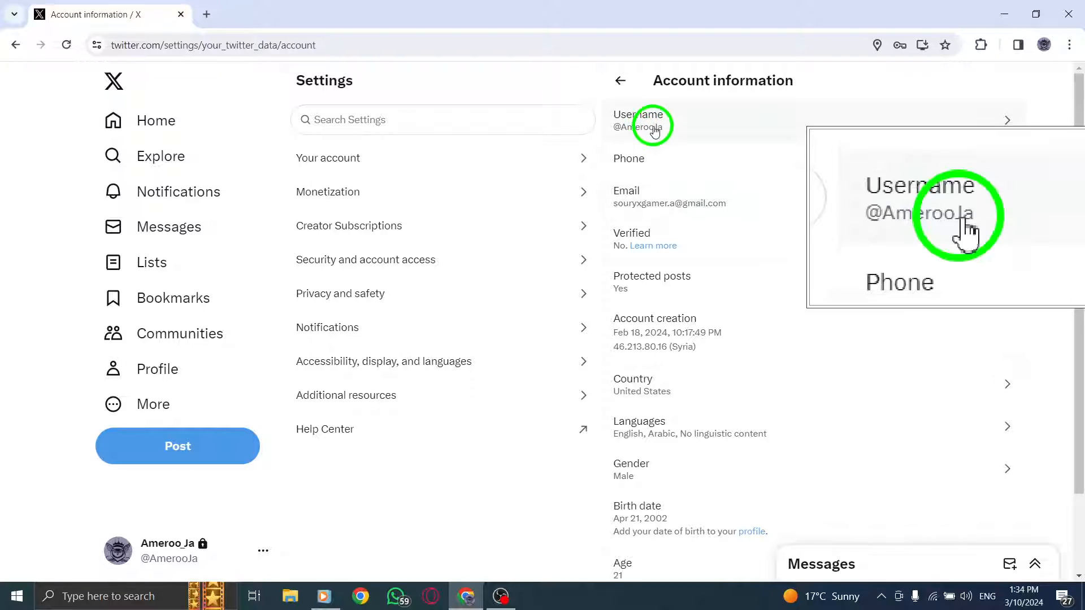
Step: View the current username on the Change username page, then return to the home feed
click(651, 125)
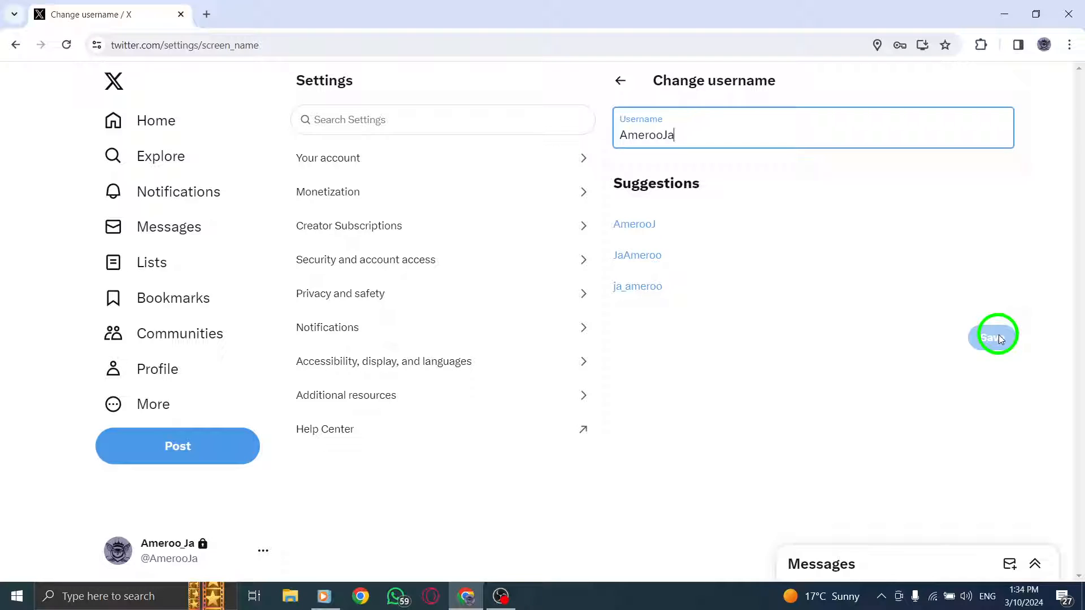
mouse_move(156, 120)
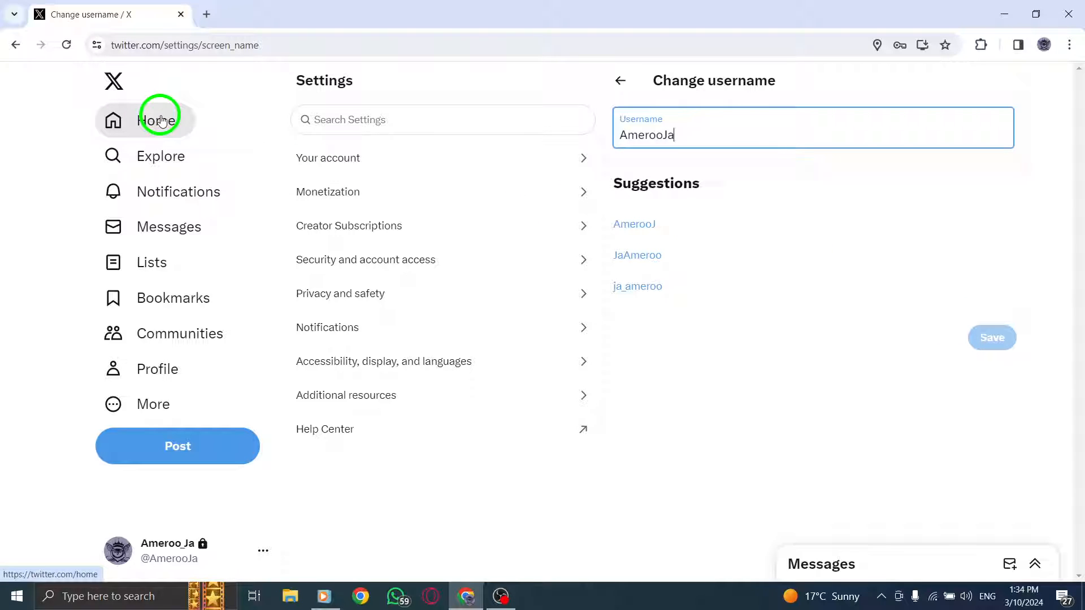
click(156, 119)
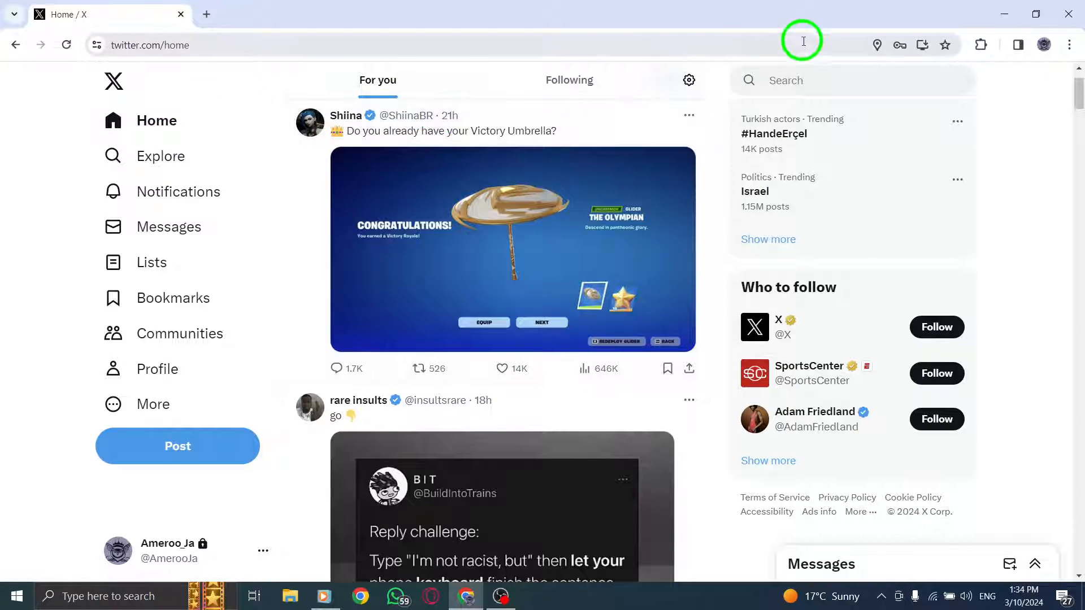